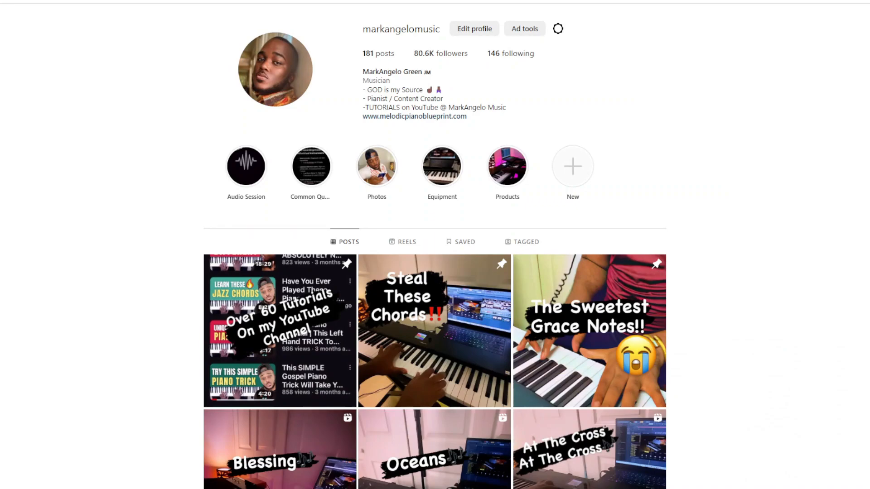
mouse_move(410, 455)
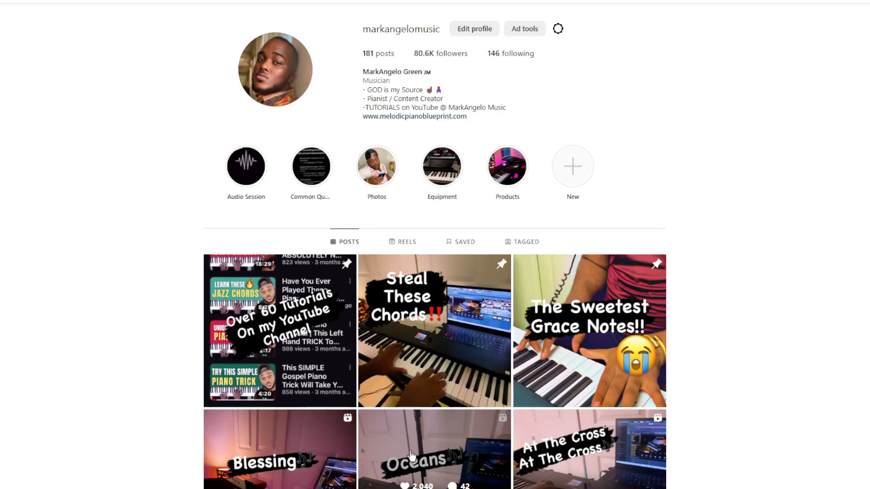
Step: Open the Oceans reel post from the profile grid to view its video, caption and comments
click(434, 449)
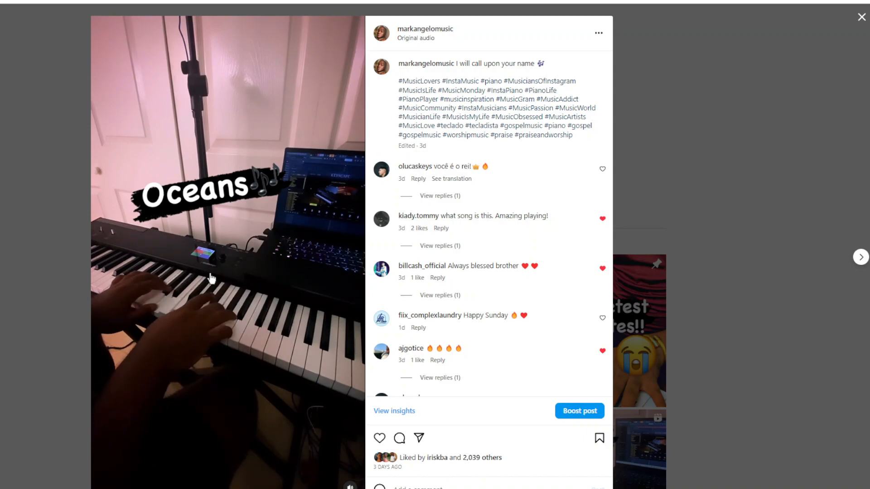
click(211, 277)
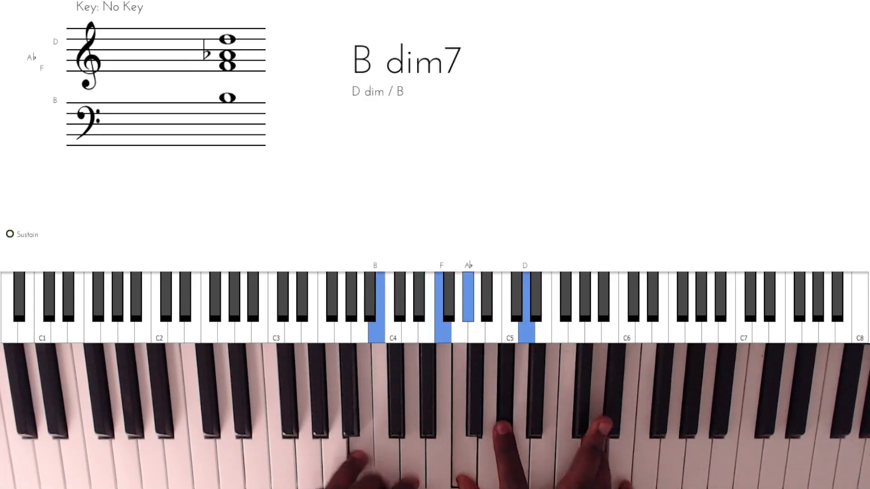
Step: Return from the B dim7 chord breakdown to the Instagram Oceans reel post
click(559, 316)
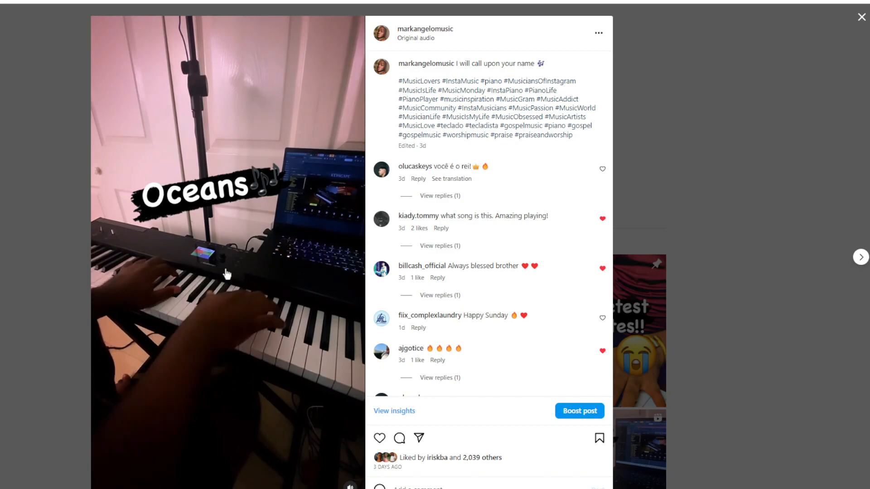
Step: Pause the Oceans reel video in the Instagram post
click(226, 272)
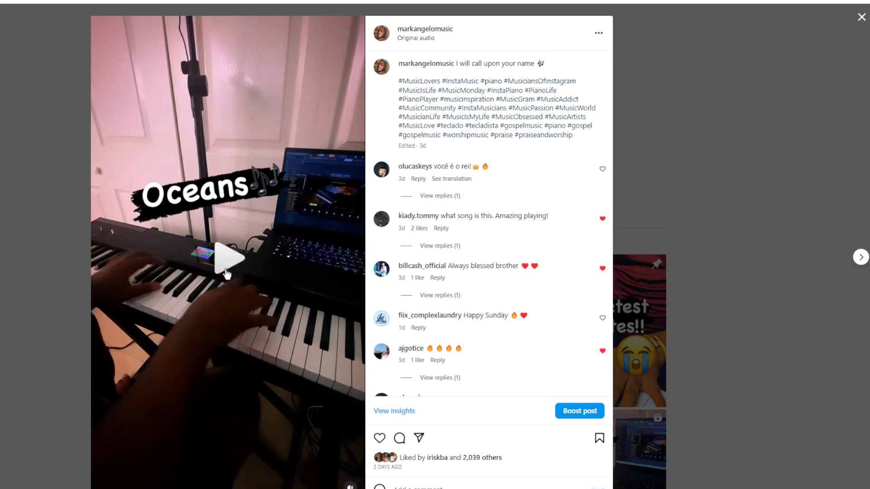